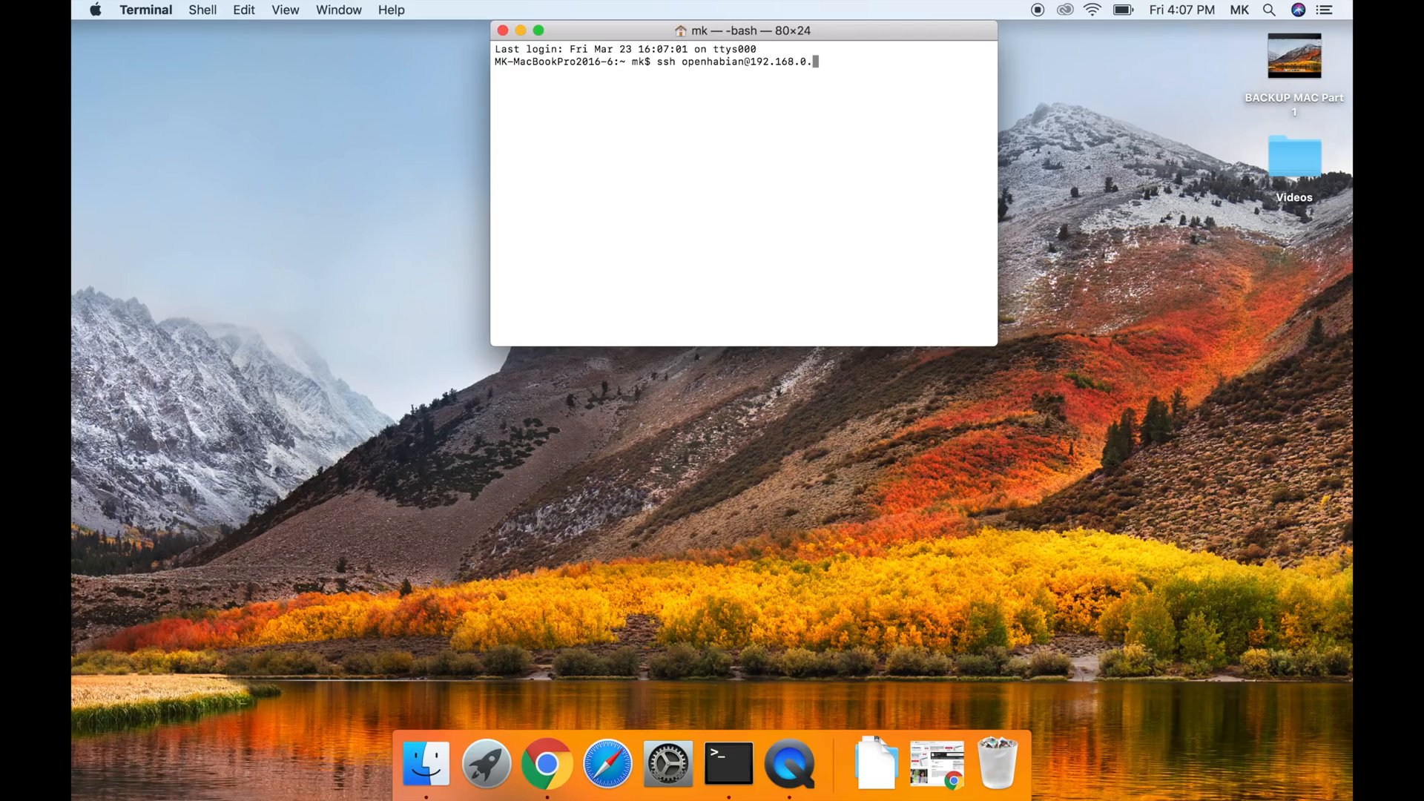
Leave the typed ssh command in Terminal and bring up an empty Spotlight Search.
text(3)
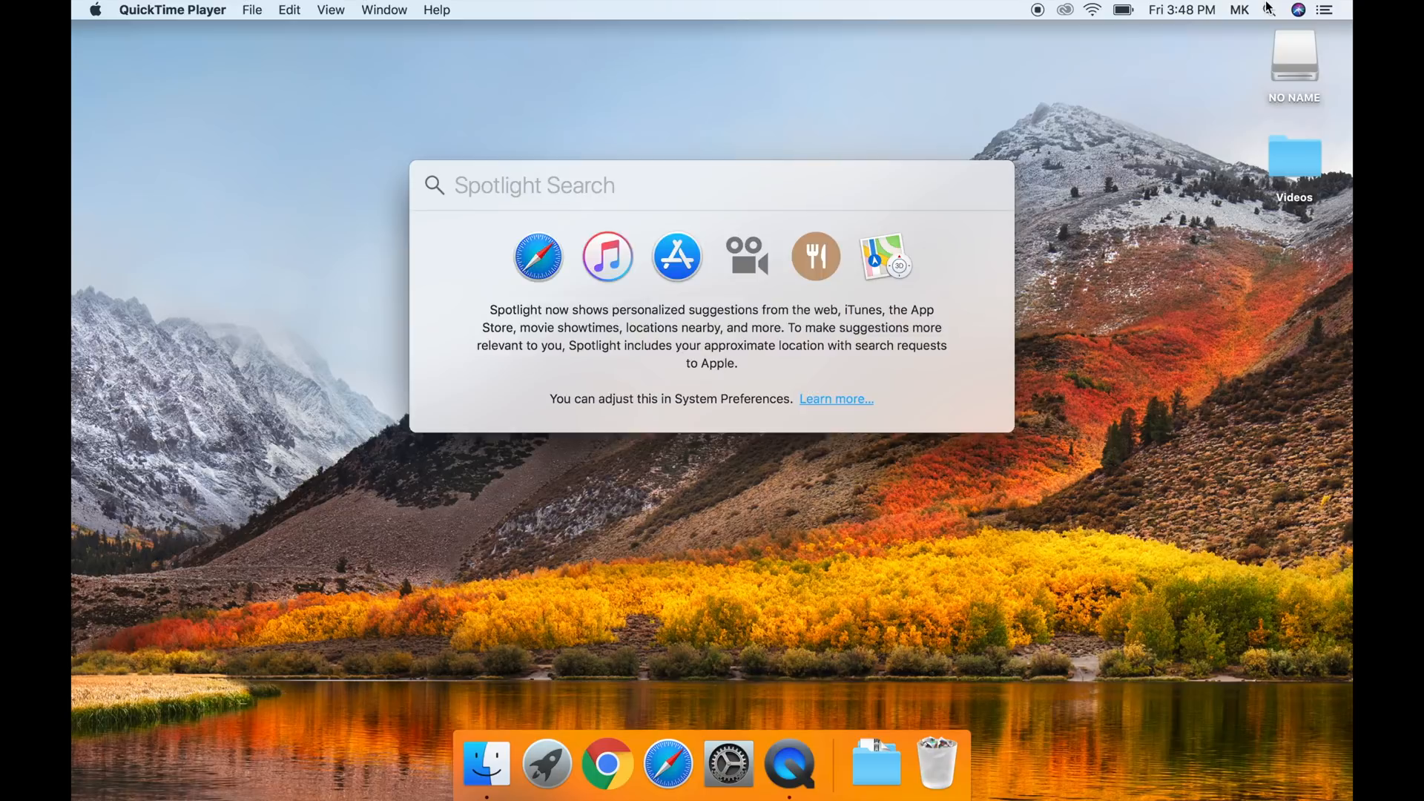
Launch Disk Utility and erase the Untitled 31.41 GB drive as exFAT named OHBACKUP.
text(disk Utility)
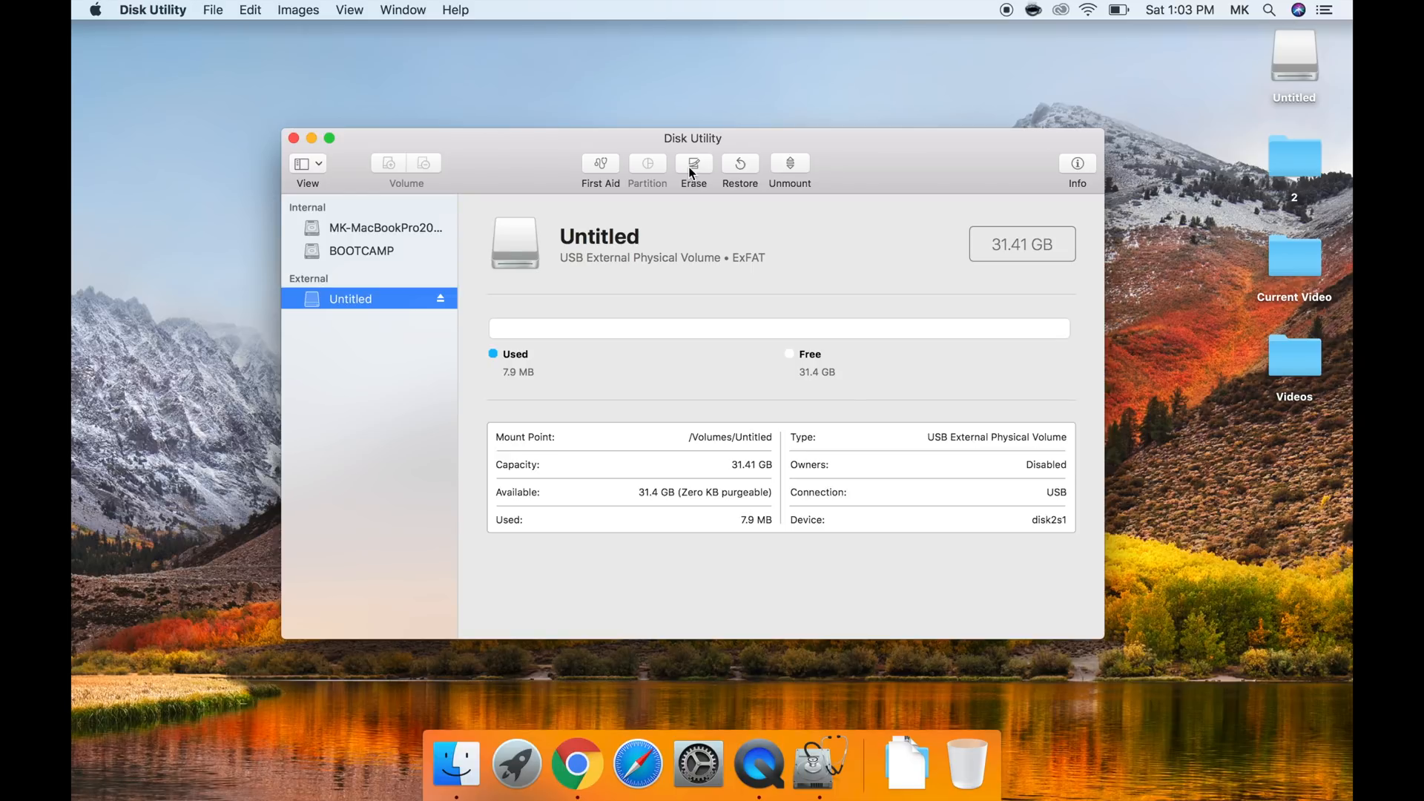
click(693, 169)
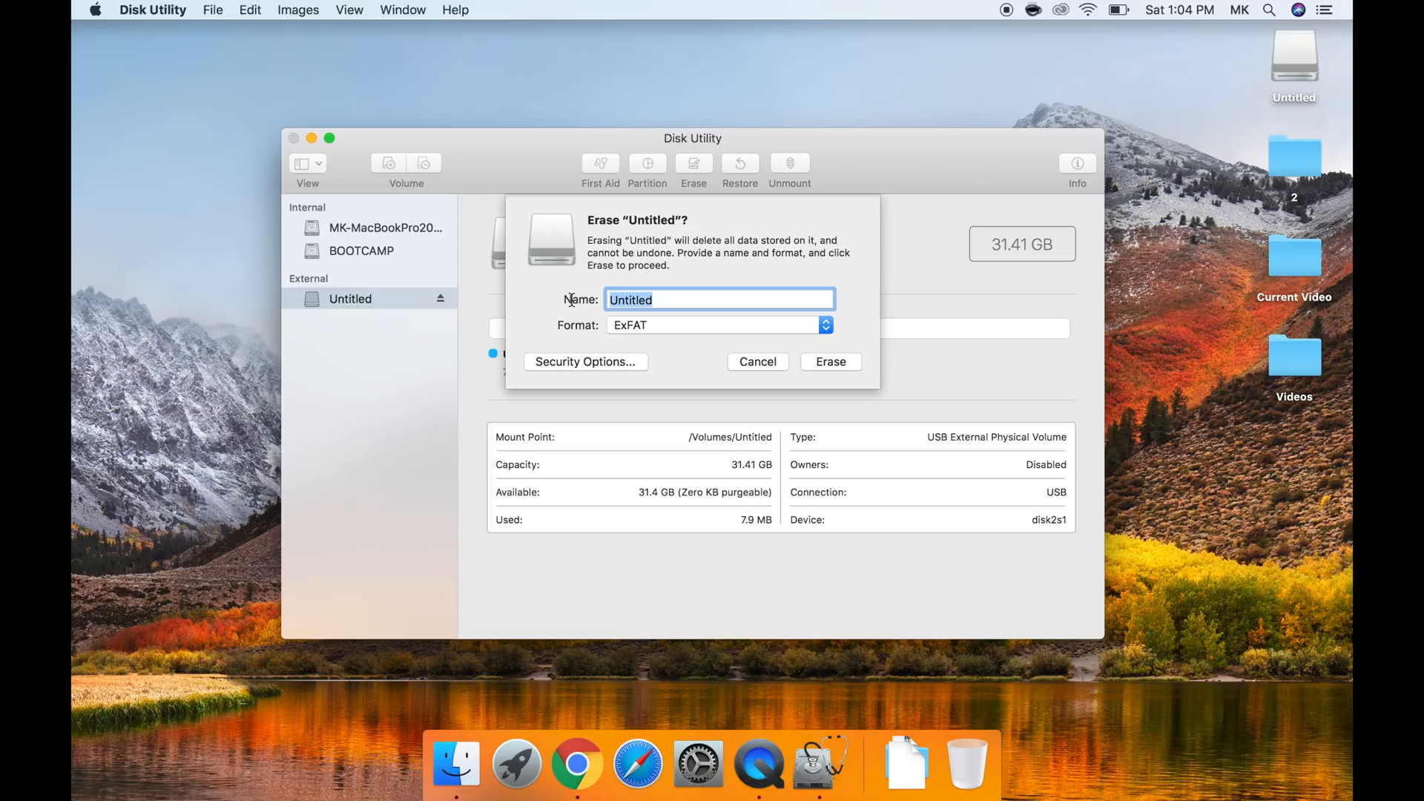
click(719, 324)
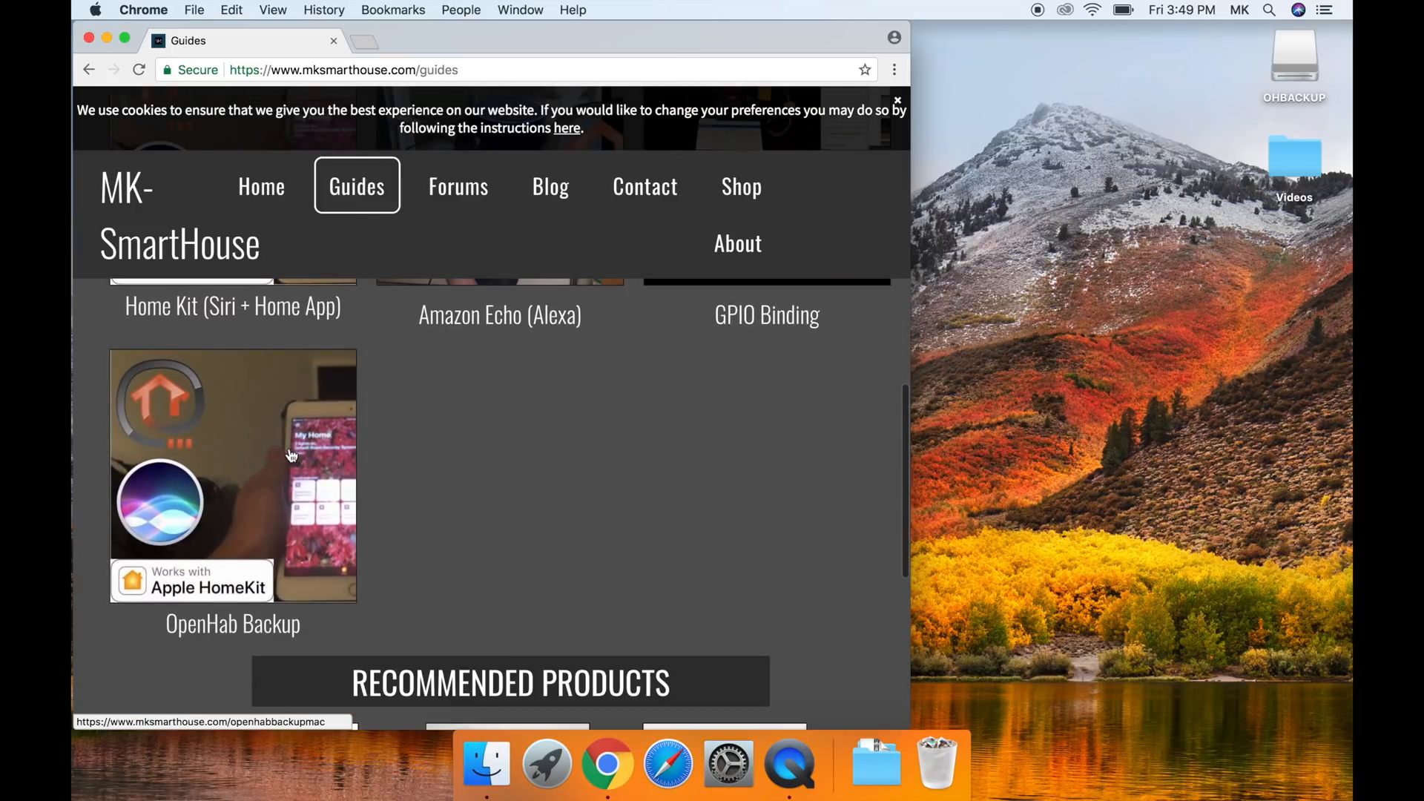
Fill in the email form for OHBackup_script on the OpenHab Backup Links + Downloads page.
click(232, 476)
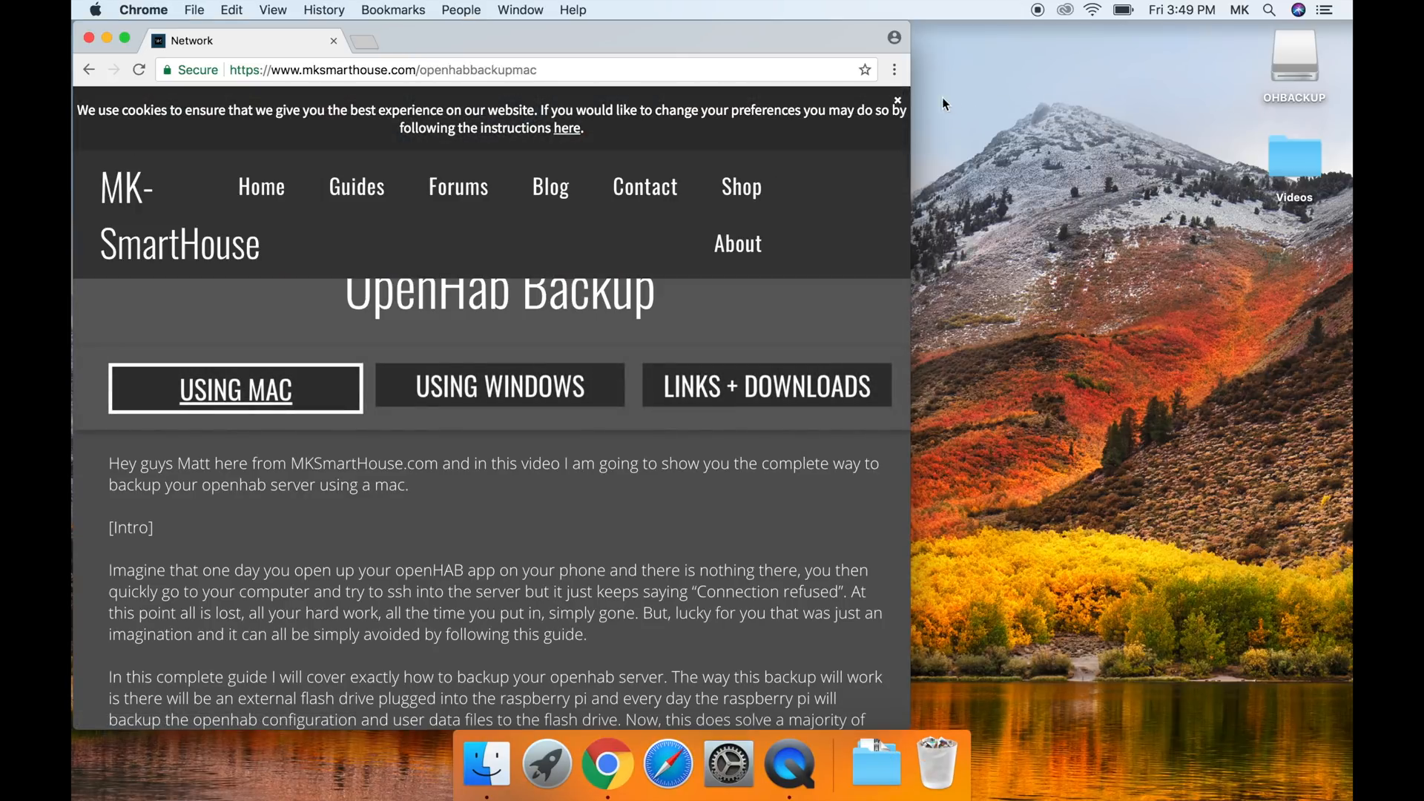
click(765, 384)
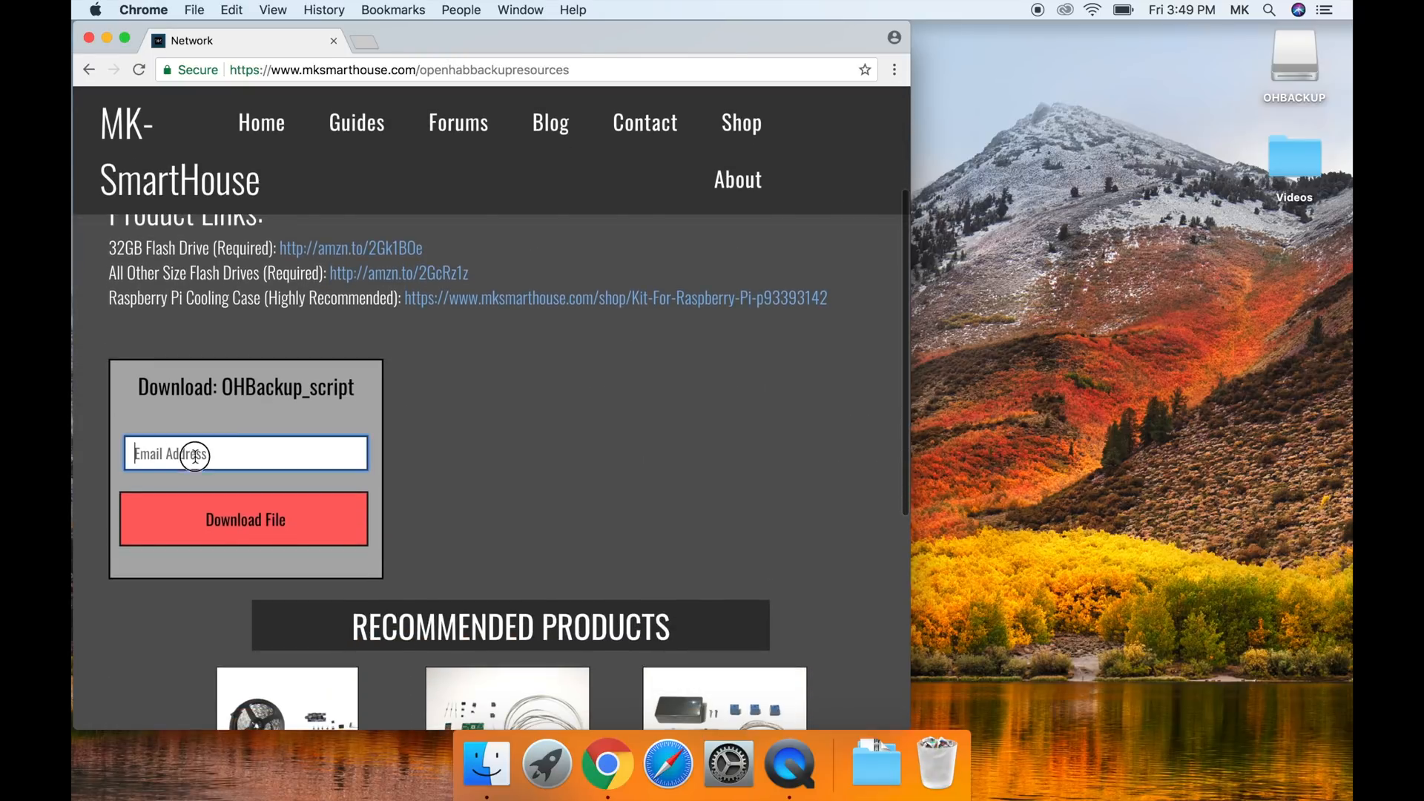
click(245, 453)
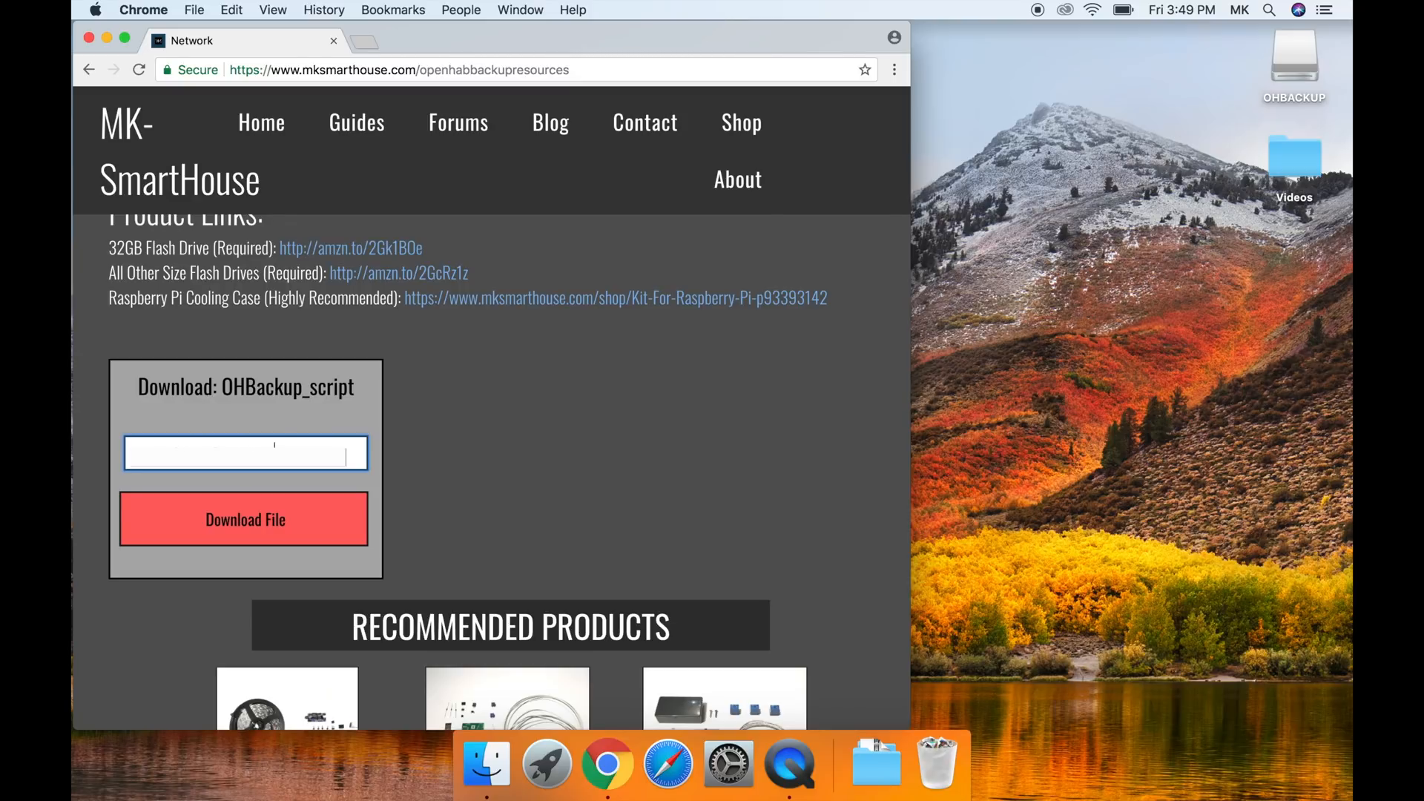
scroll(down, 3)
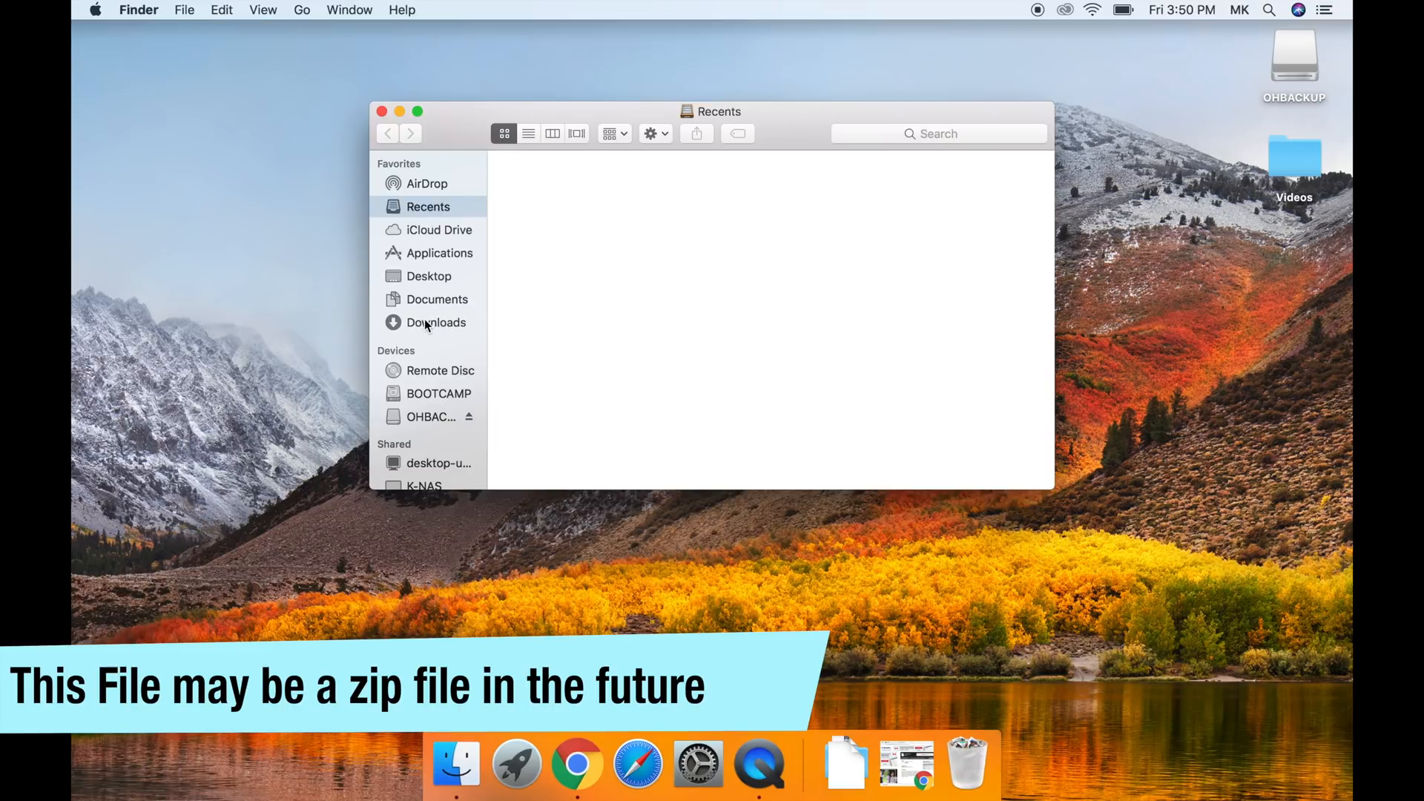
Check Downloads for OHBackup_script, then open the OHBACKUP device in Finder.
click(436, 322)
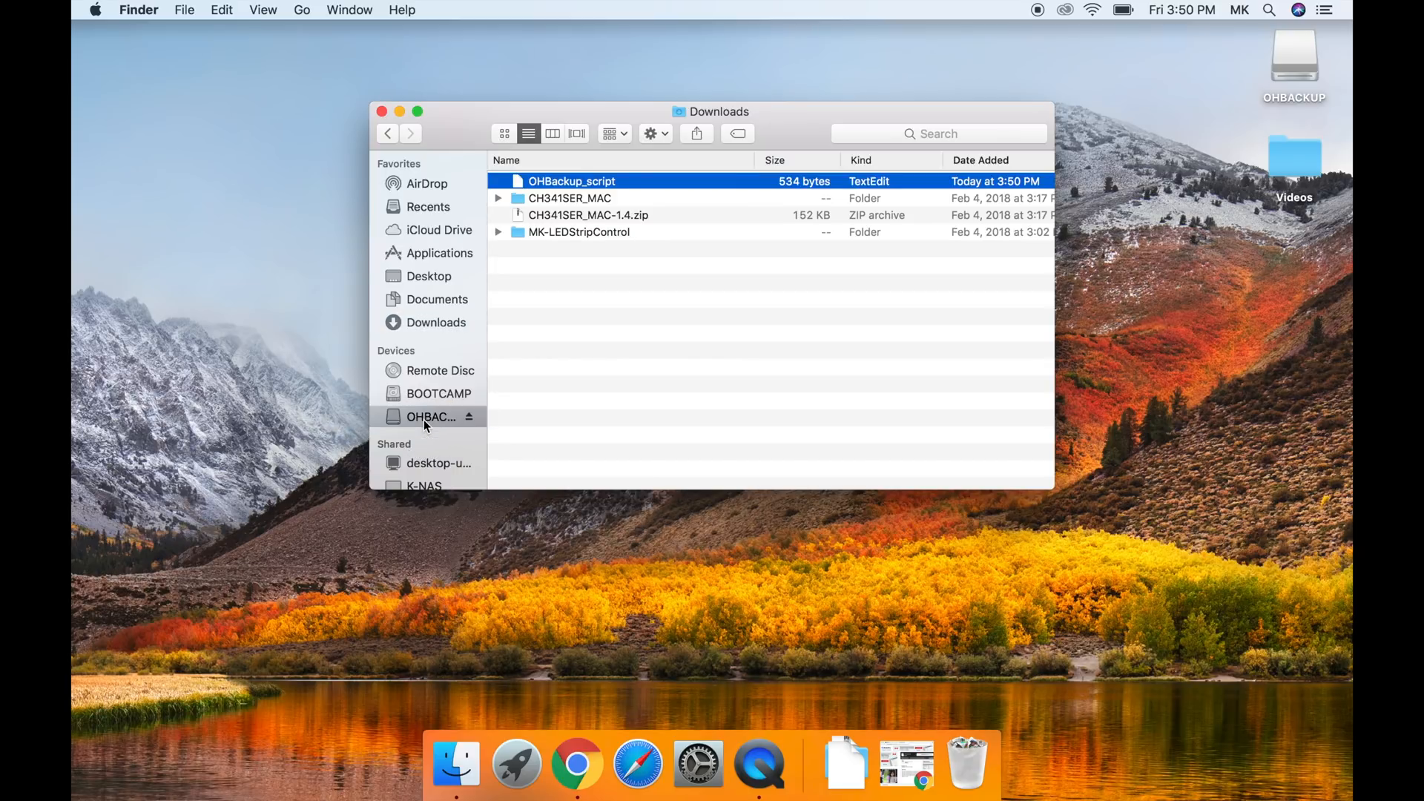
click(432, 416)
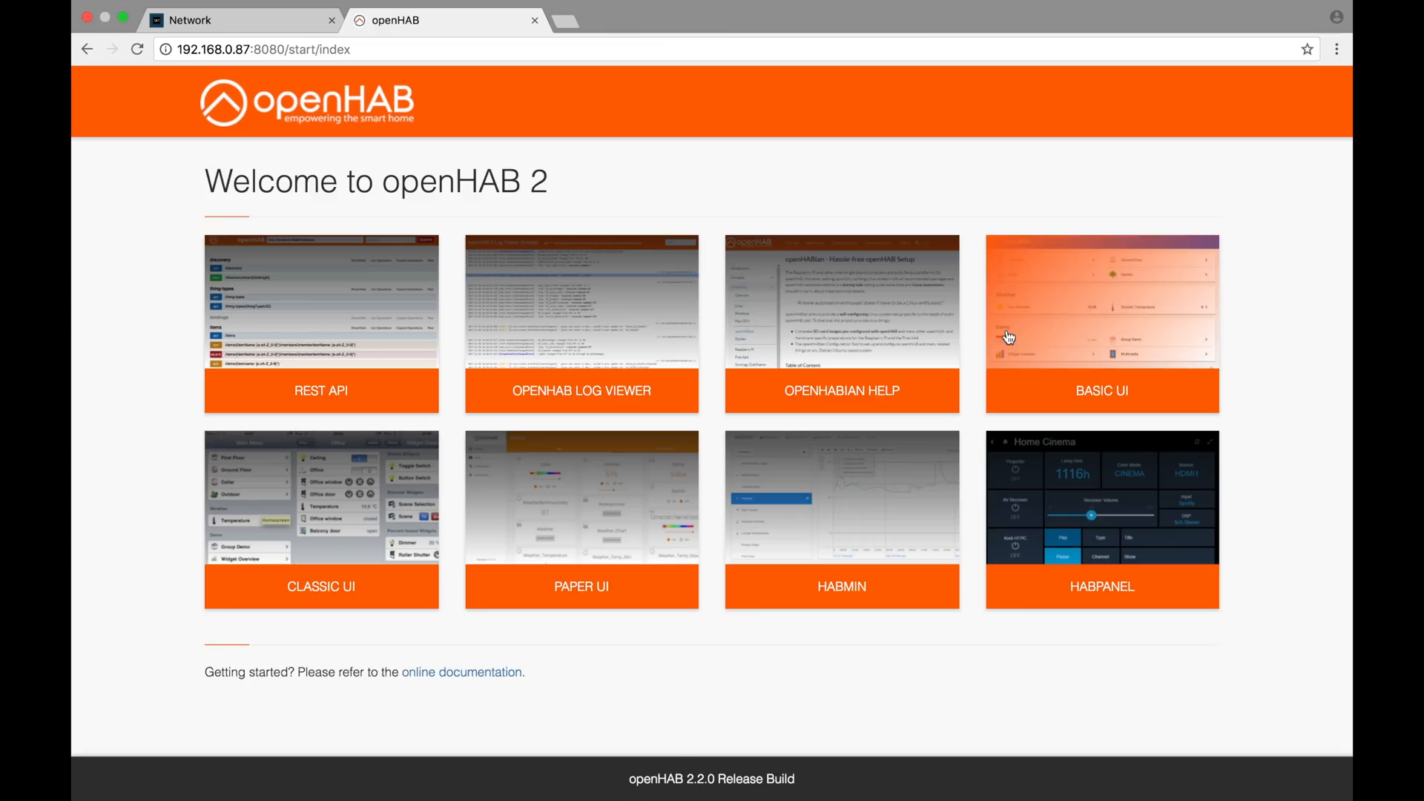
Open Basic UI's MK-SmartHouse sitemap and flip the Demo Switch toggle.
click(1101, 324)
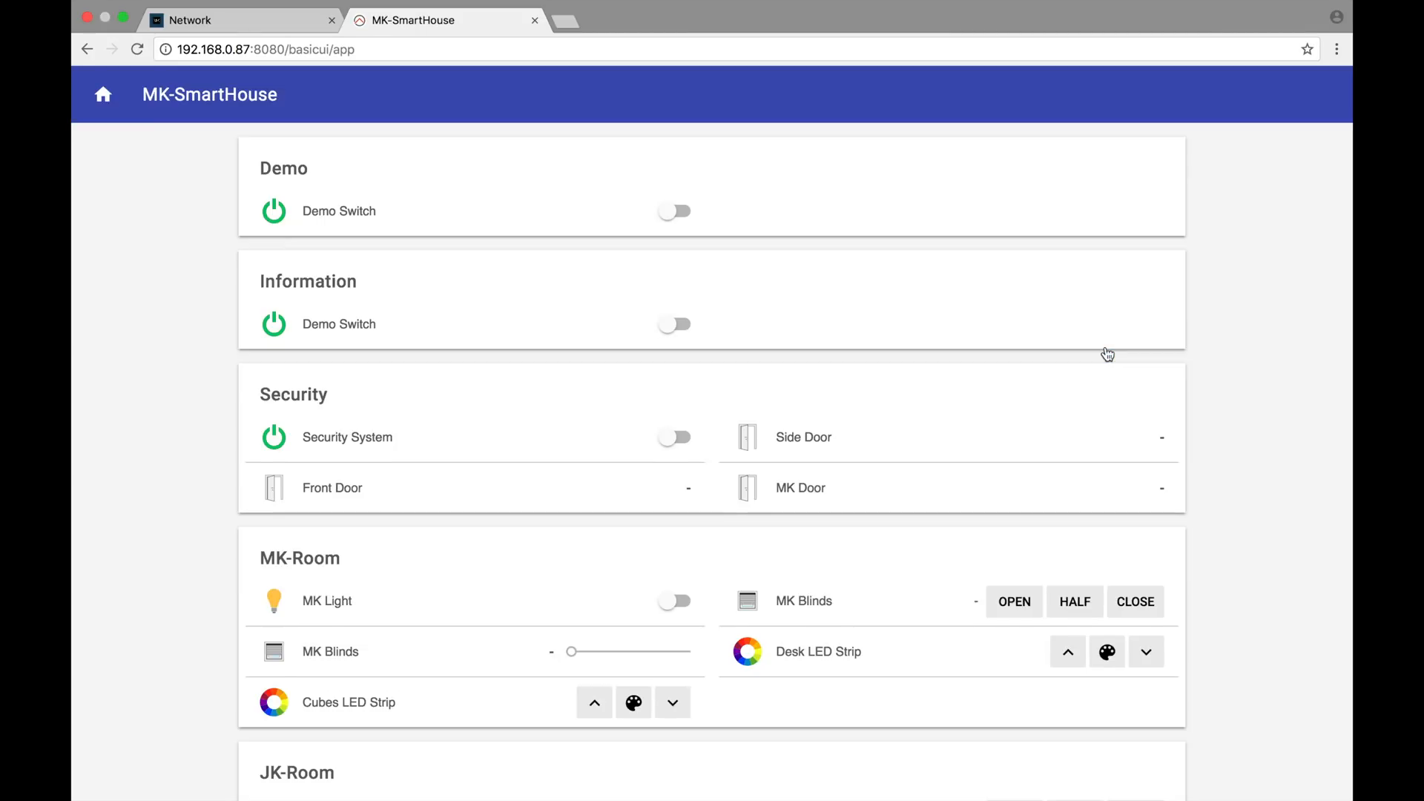
scroll(down, 3)
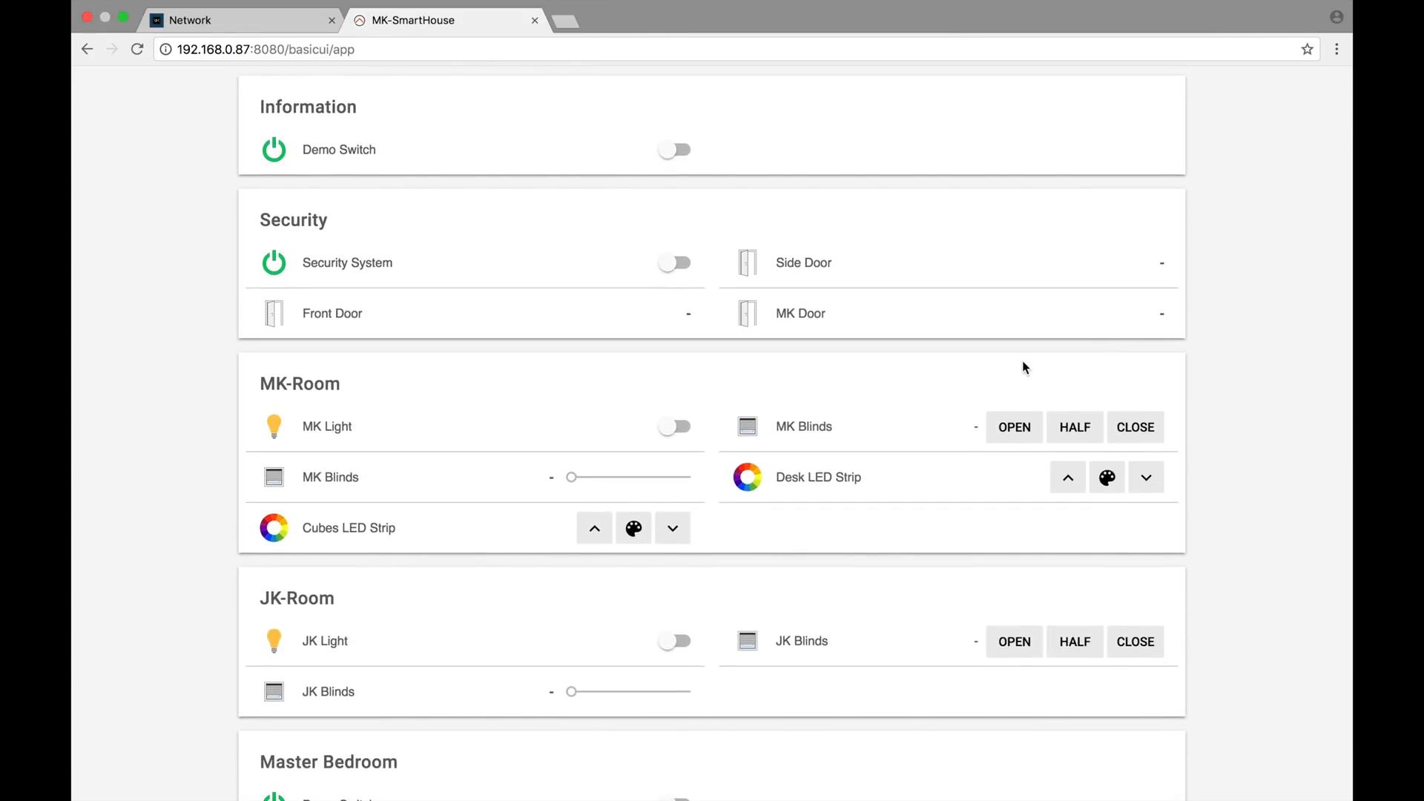
scroll(down, 3)
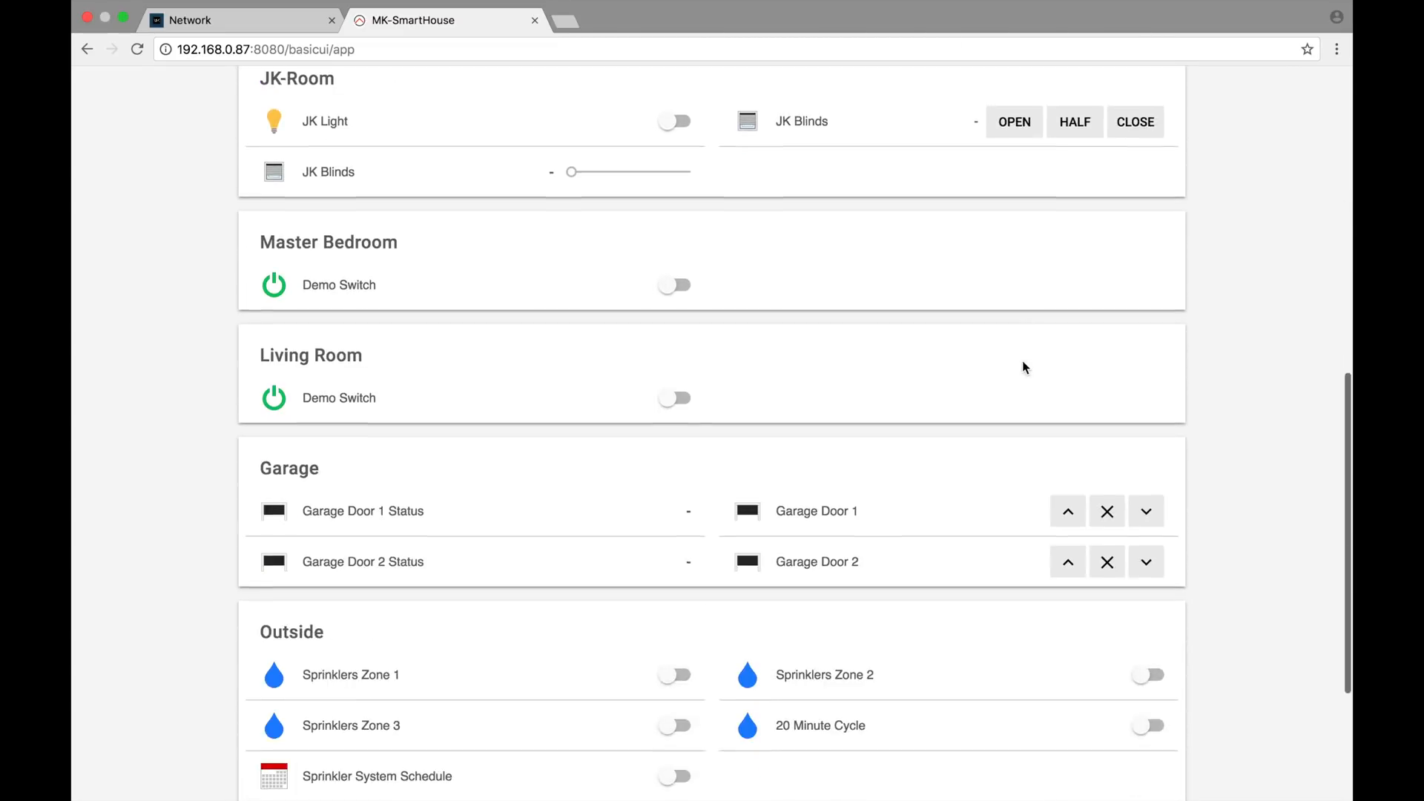
scroll(up, 3)
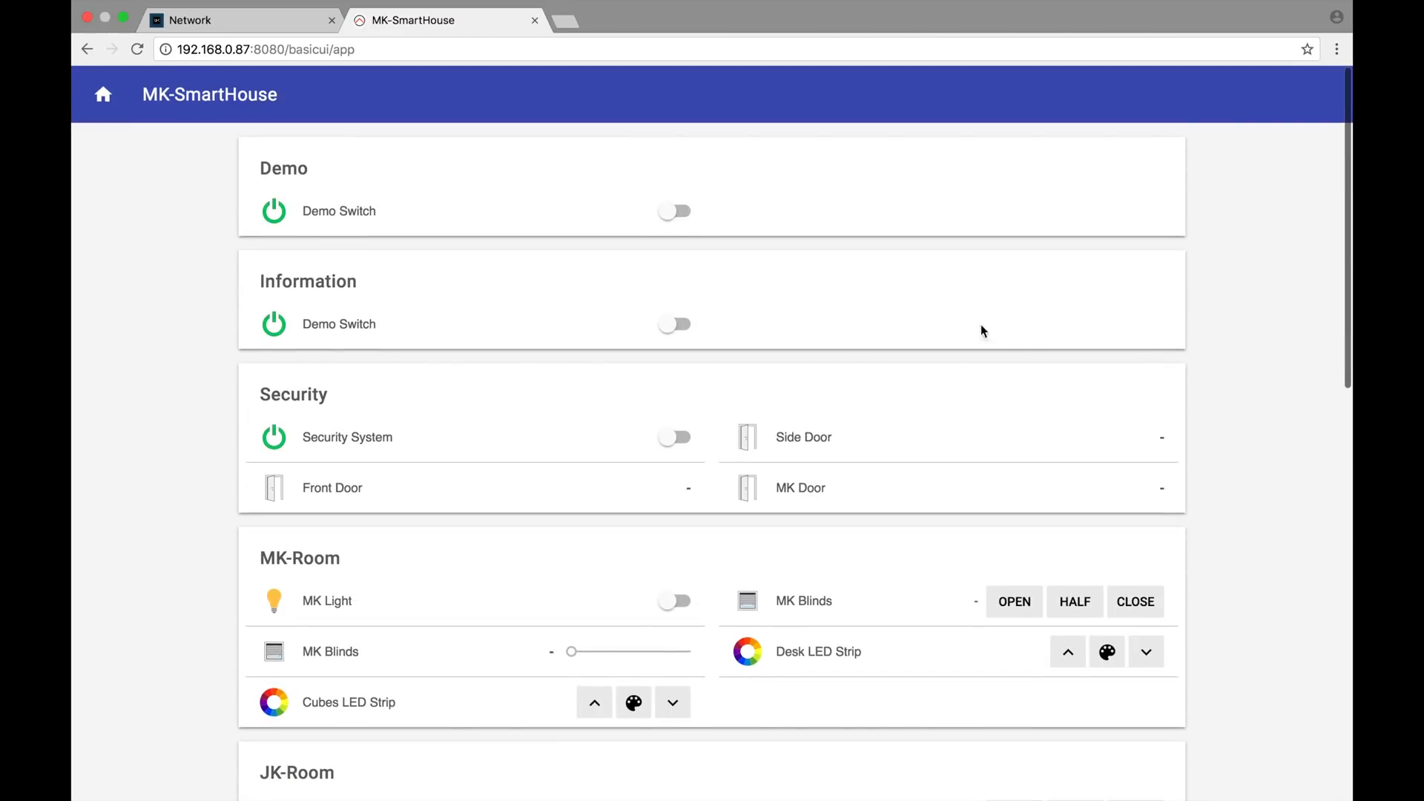
click(674, 210)
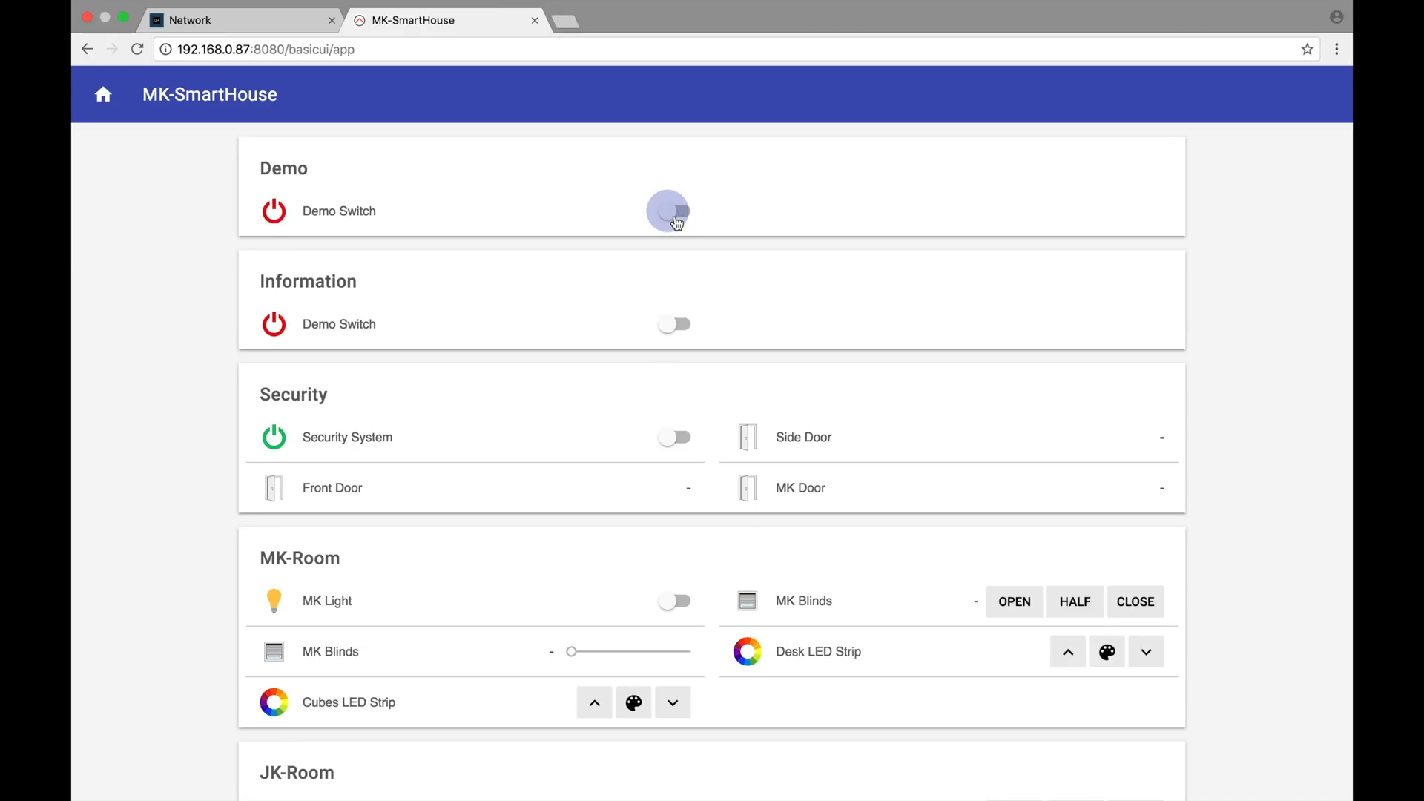
scroll(down, 3)
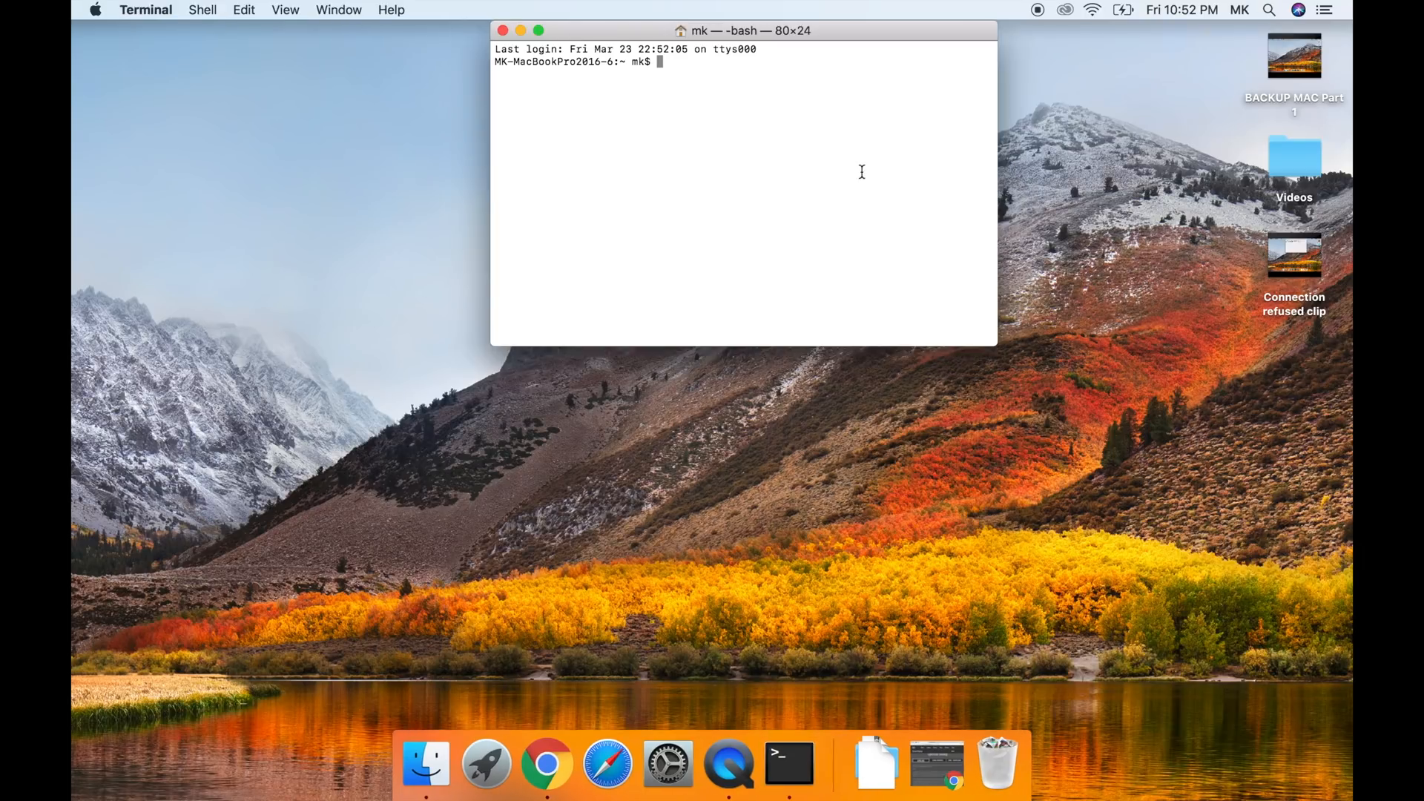
text(ssh openhabian@192.168.0.87)
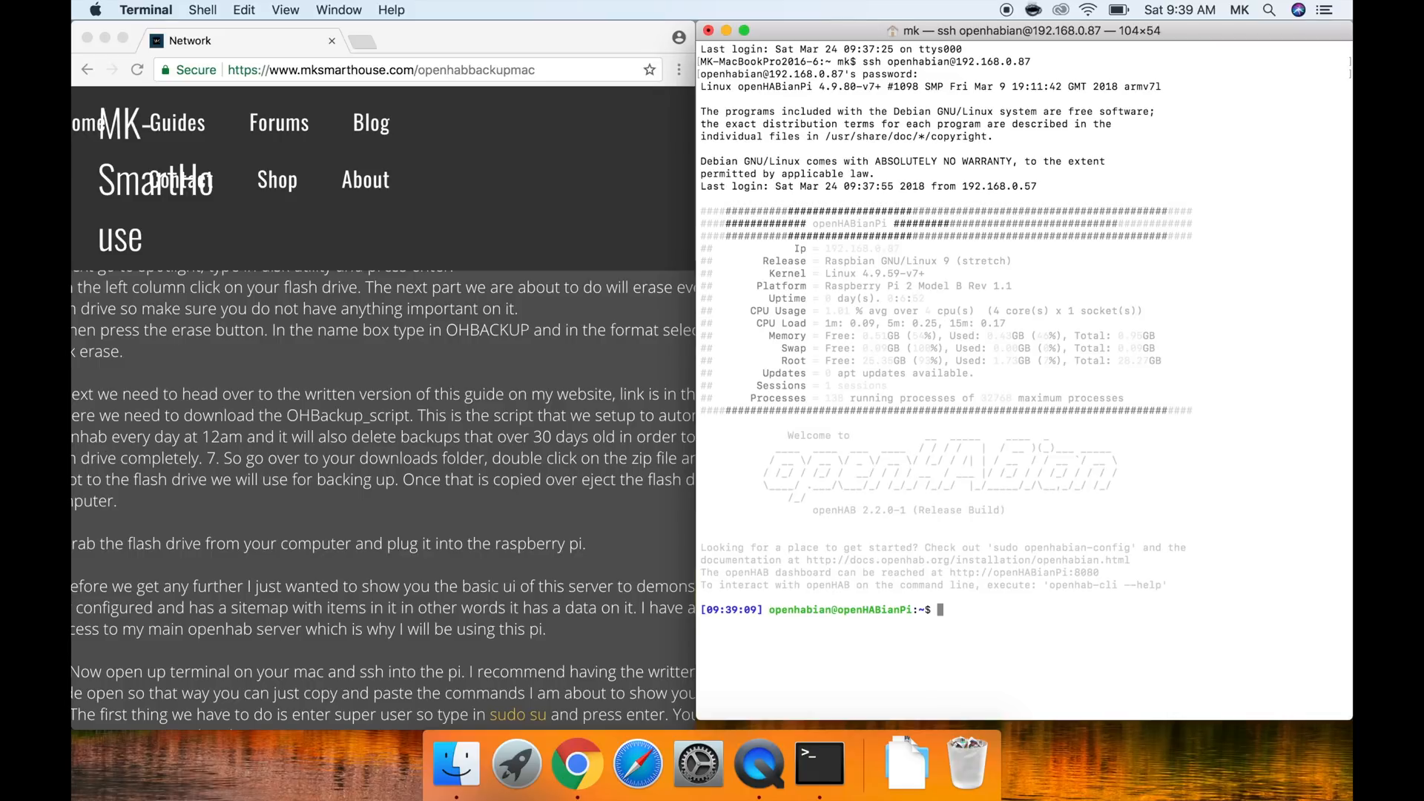
text(sudo apt-get)
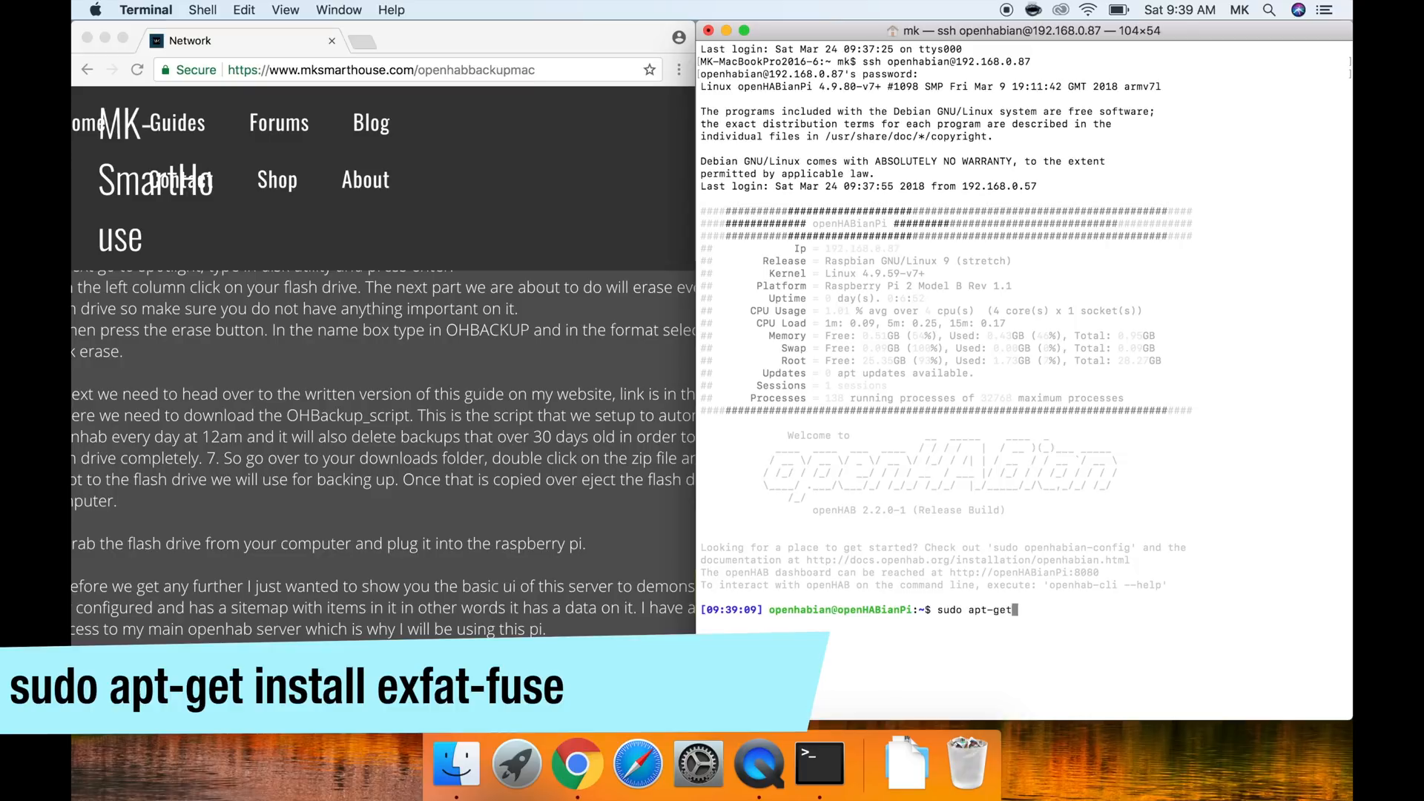
text(install exfat-fuse)
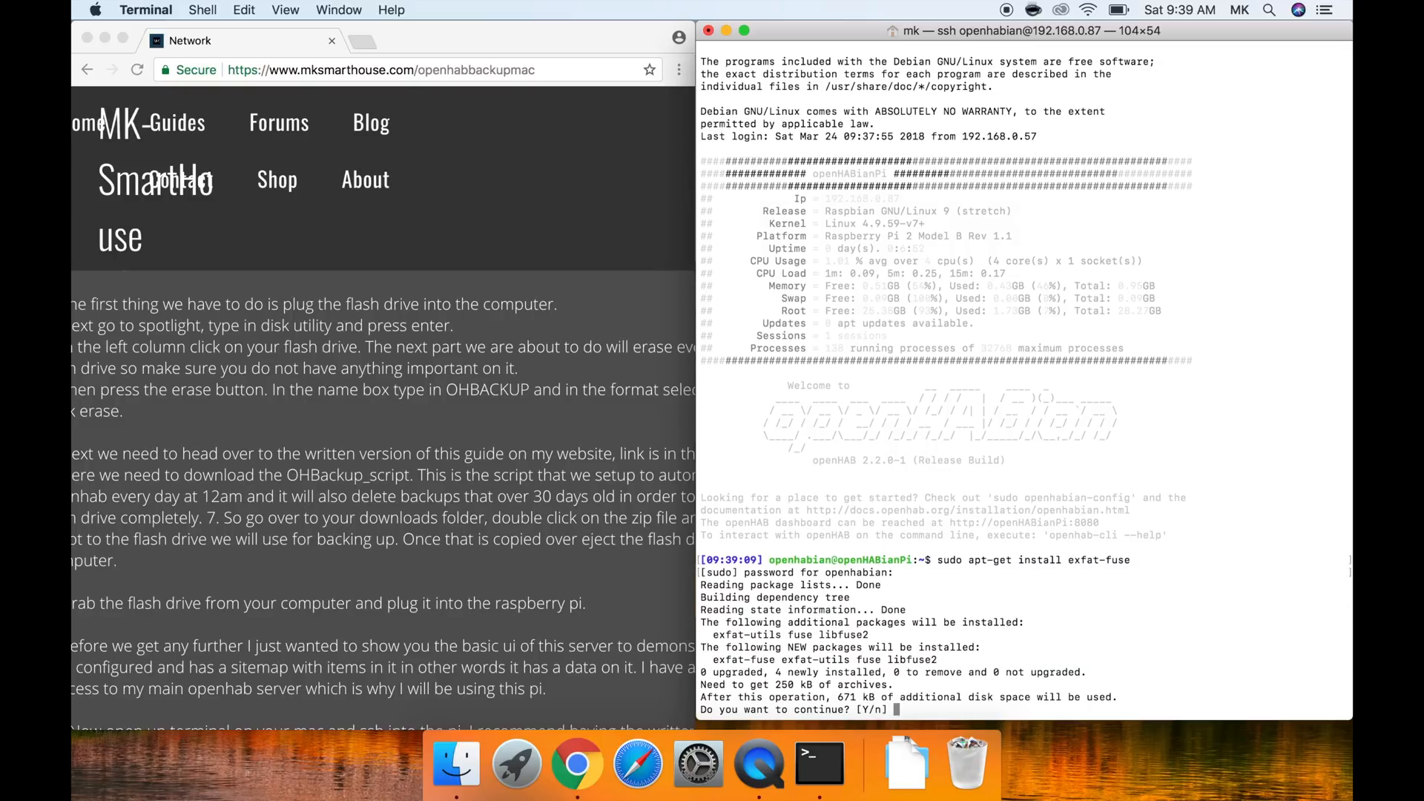
text(y)
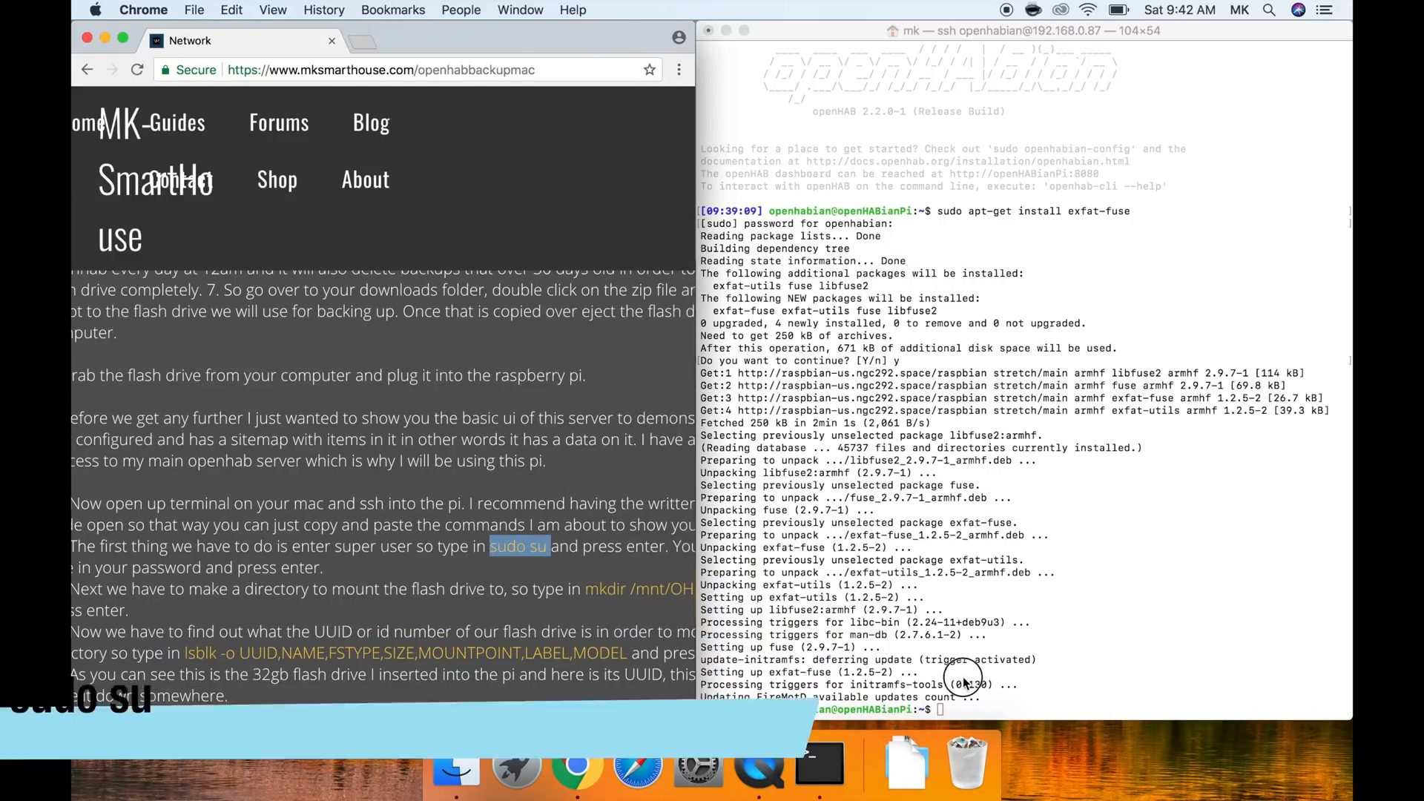
Become root with sudo su, make /mnt/OHBackupDrive, and type lsblk listing UUID, NAME, FSTYPE, SIZE, MOUNTPOINT, LABEL, MODEL.
text(sudo su)
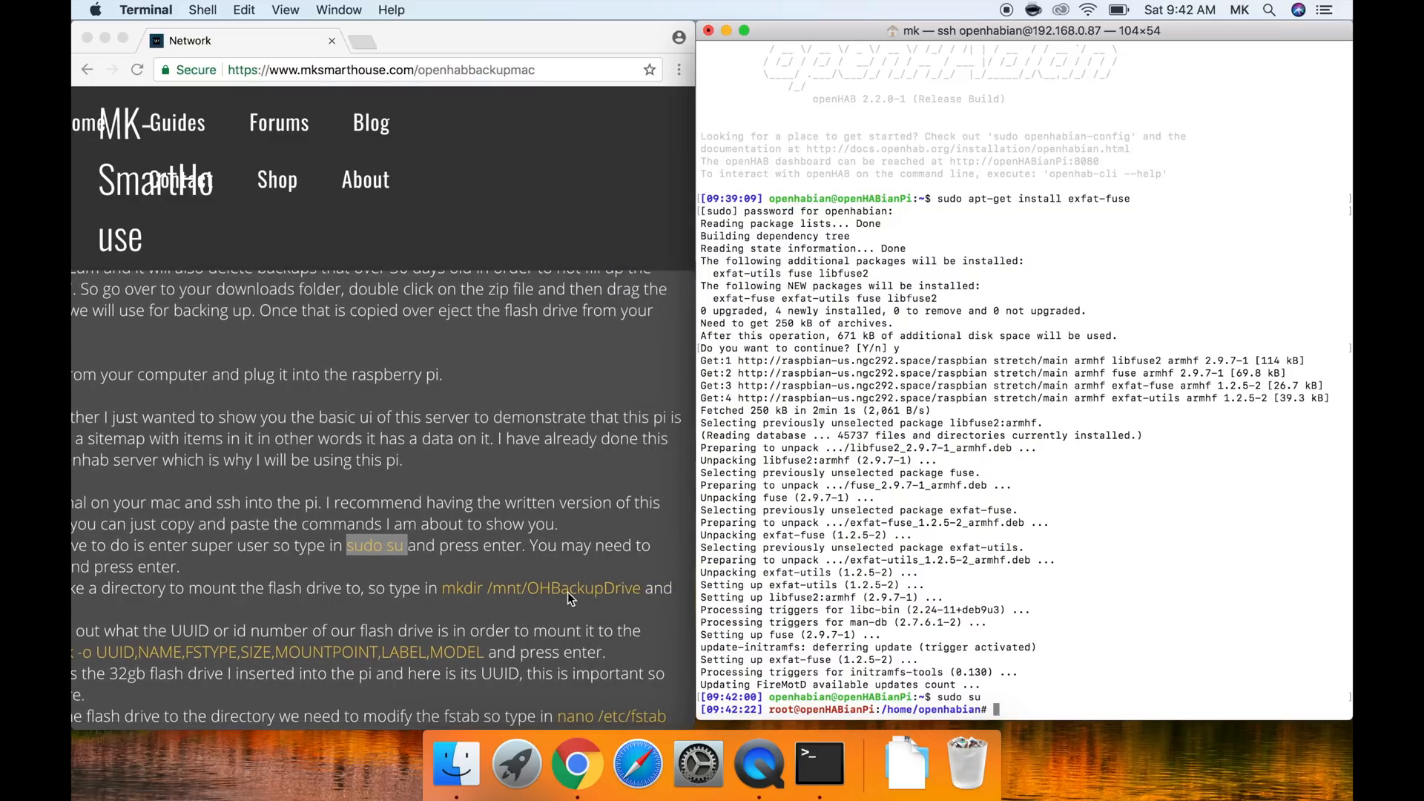
mouse_move(558, 588)
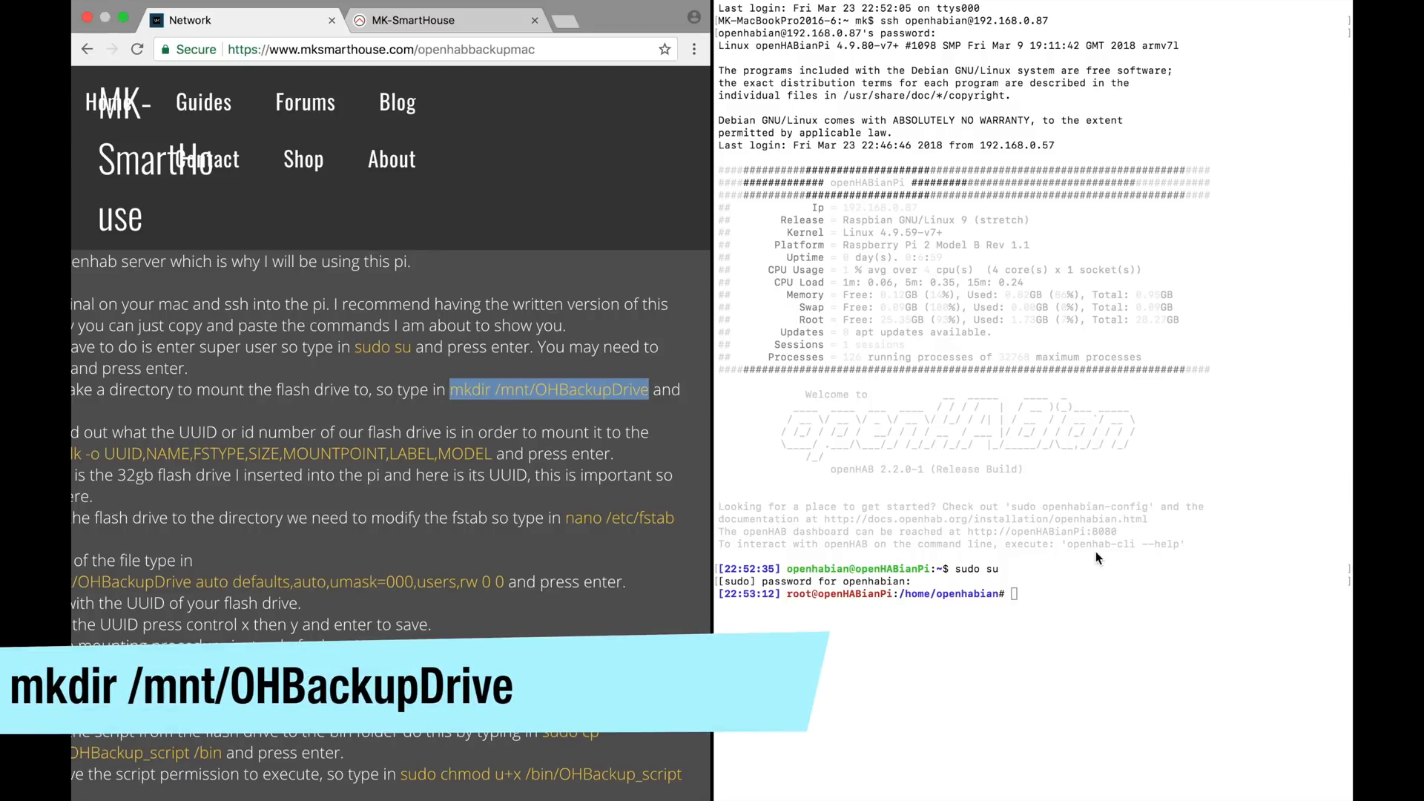
text(mkdir /mnt/OHBackupDrive)
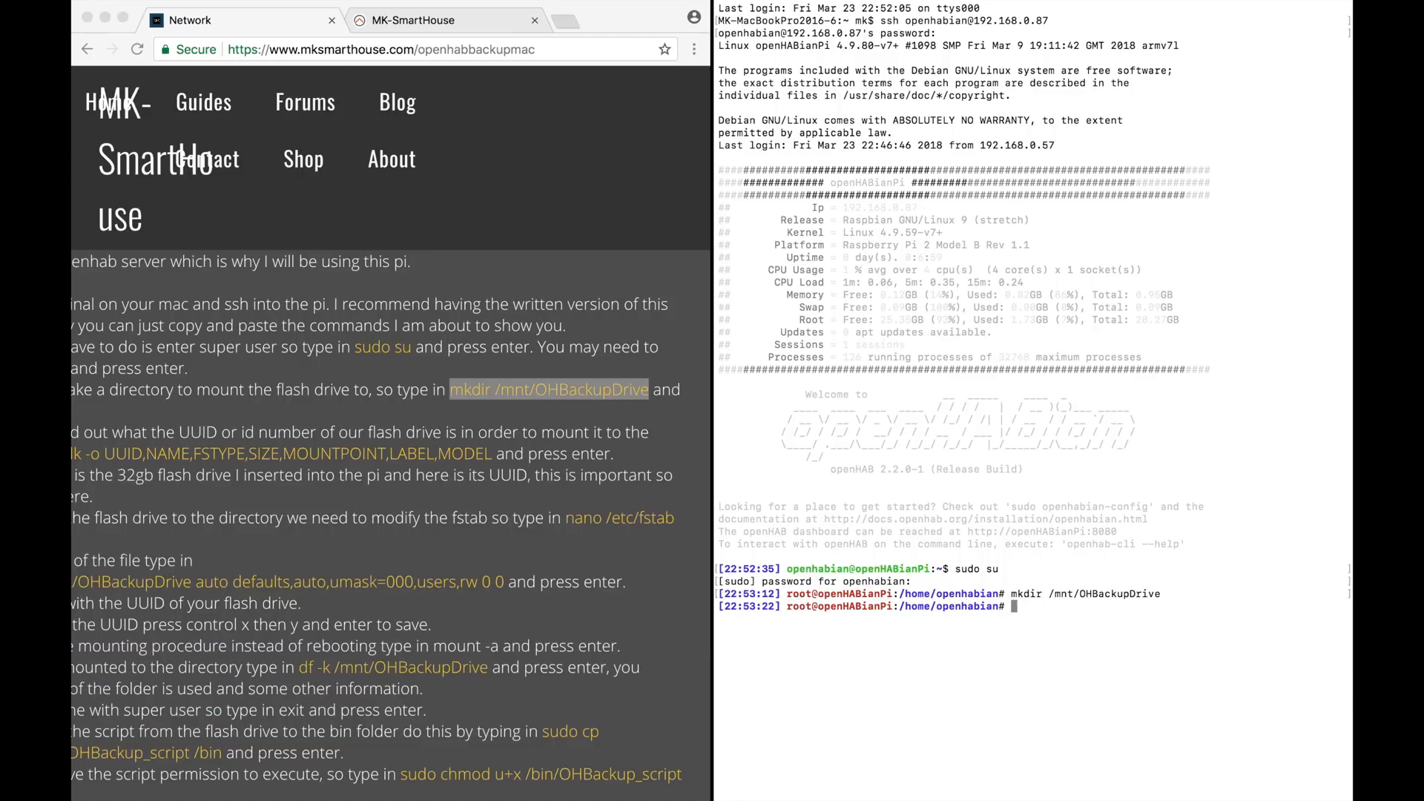
mouse_move(518, 584)
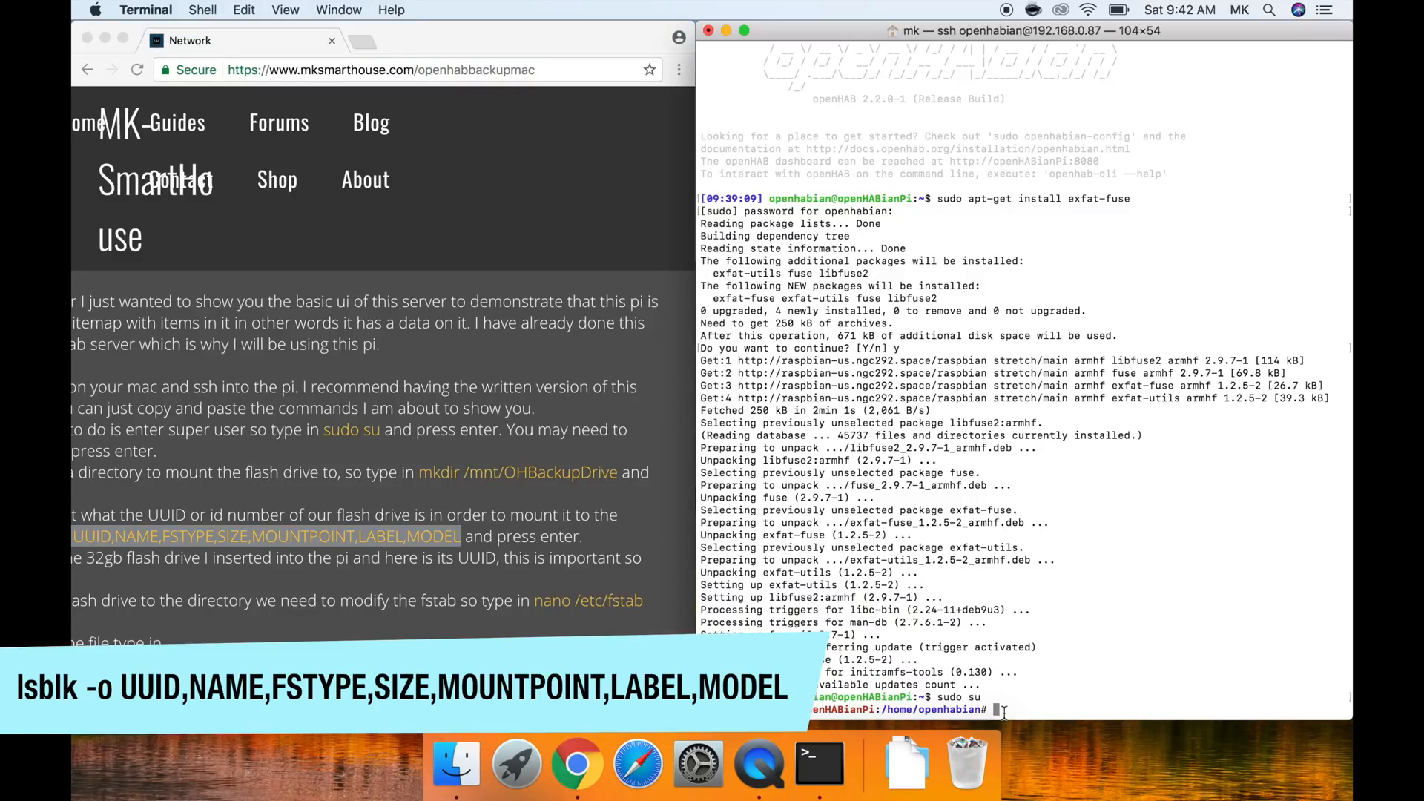
text(lsblk -o UUID,NAME,FSTYPE,SIZE,MOUNTPOINT,LABEL,MODEL)
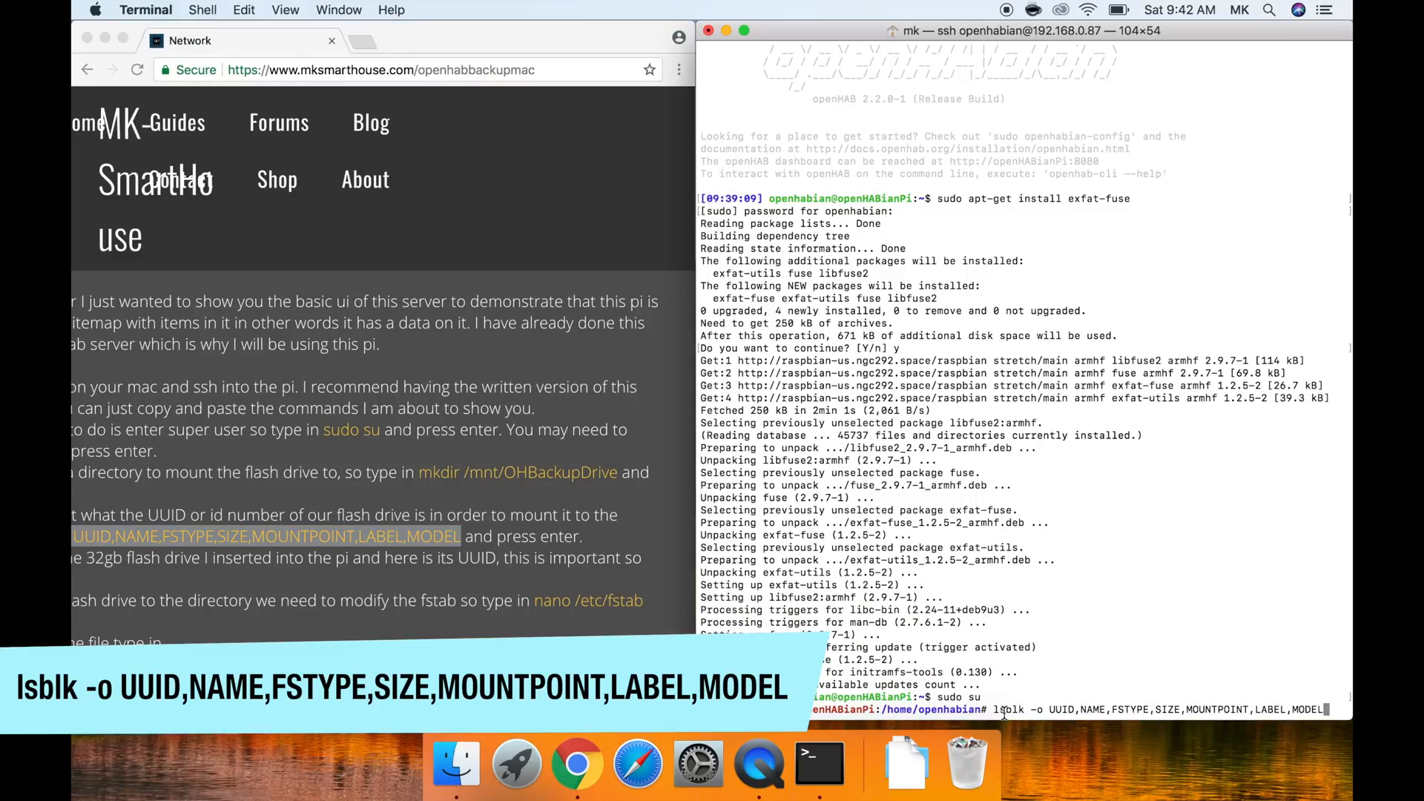